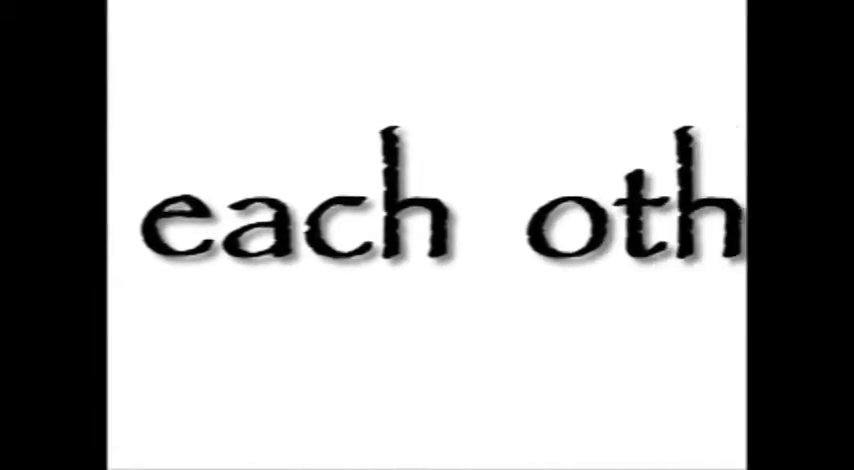
scroll("right", 3)
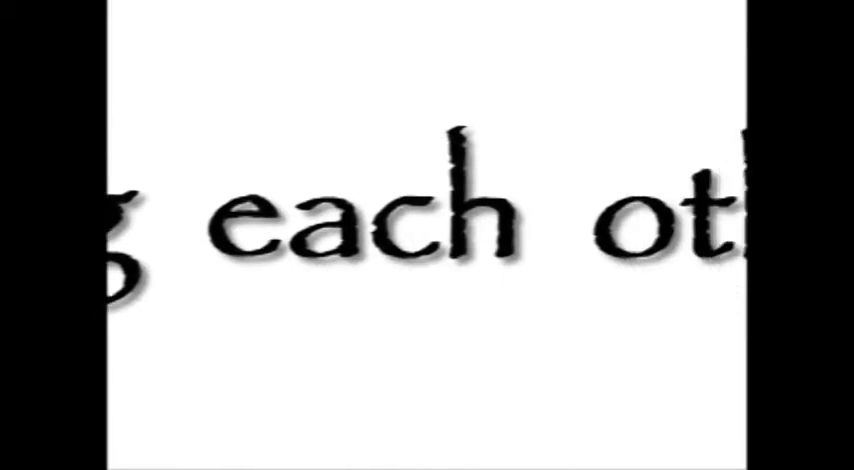
scroll("right", 3)
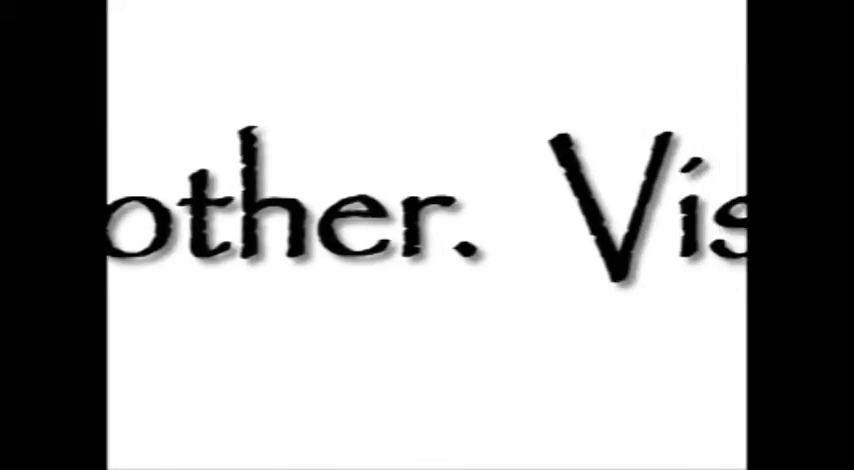